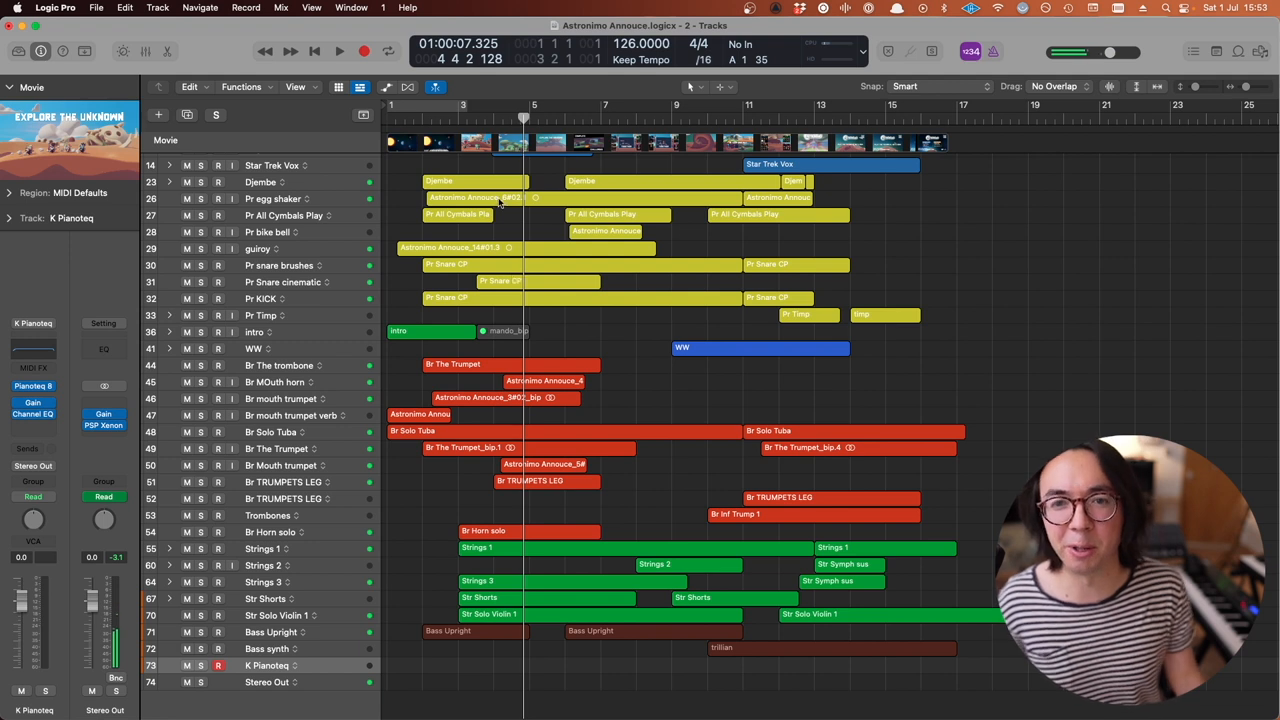
- Play the cue from the start, following the percussion and brass tracks down the Tracks area as they layer in
click(340, 52)
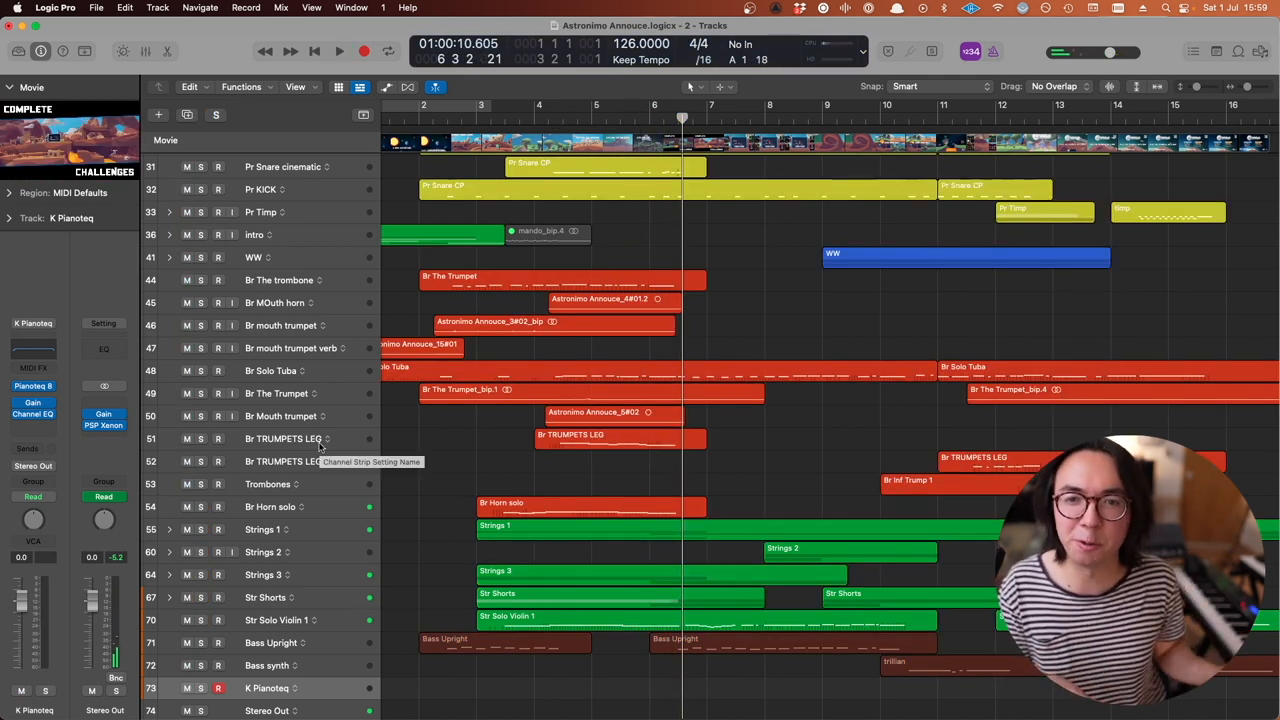
scroll(up, 3)
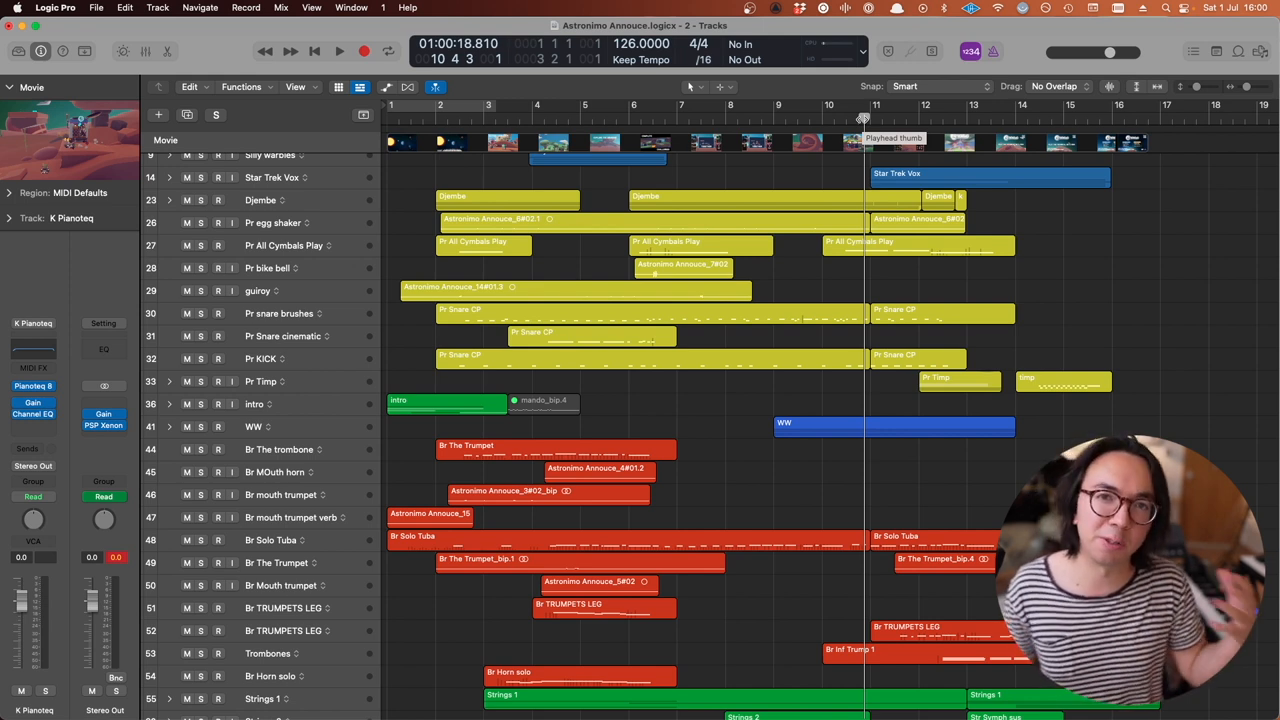
click(344, 50)
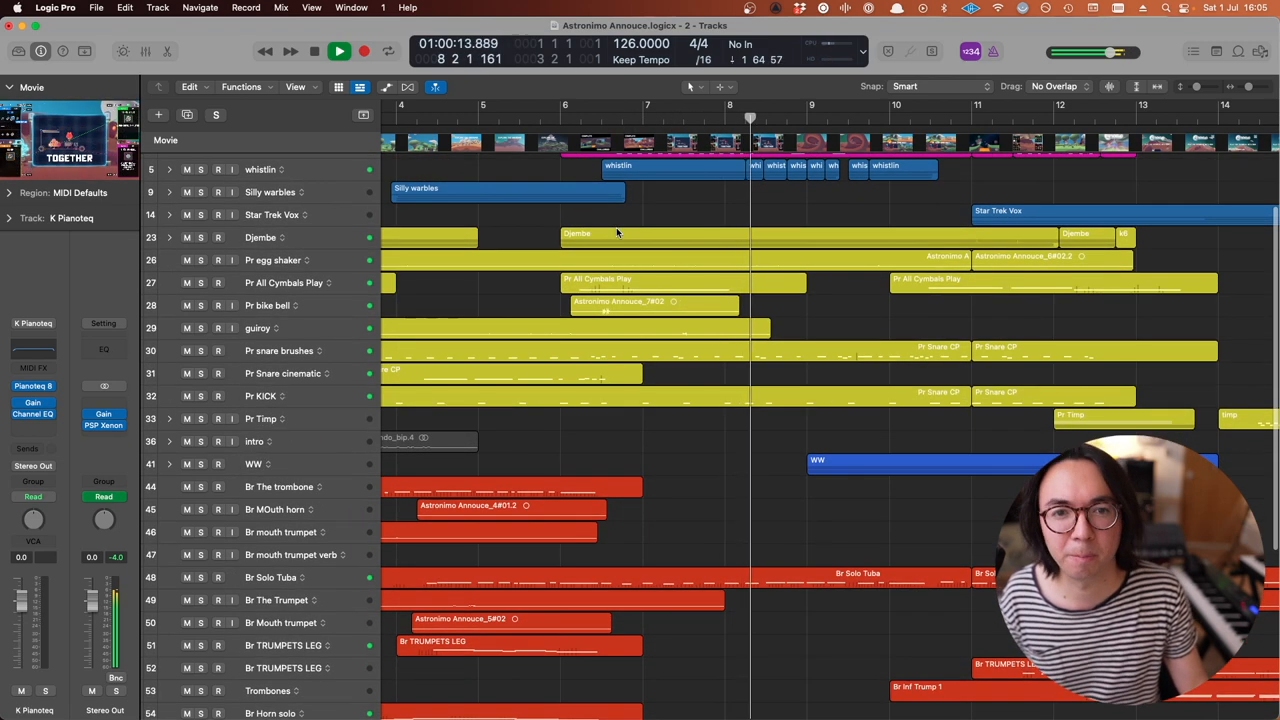
scroll(down, 3)
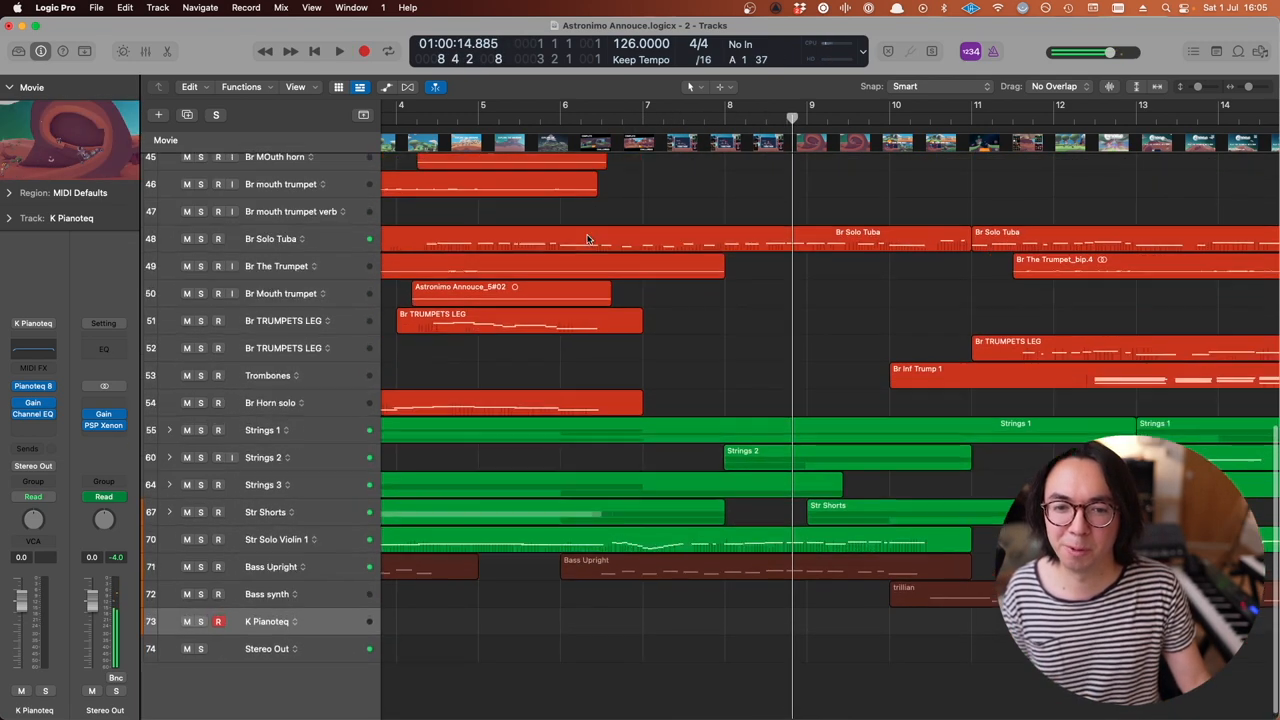
scroll(down, 3)
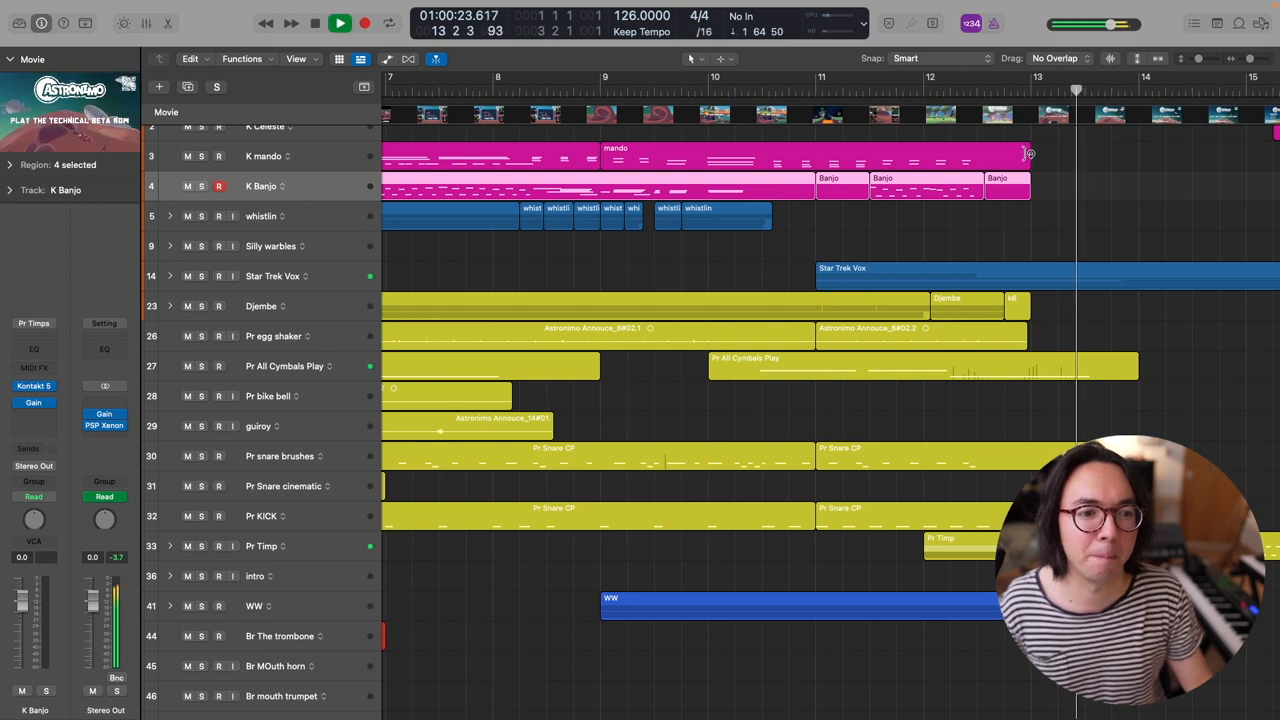
scroll(down, 3)
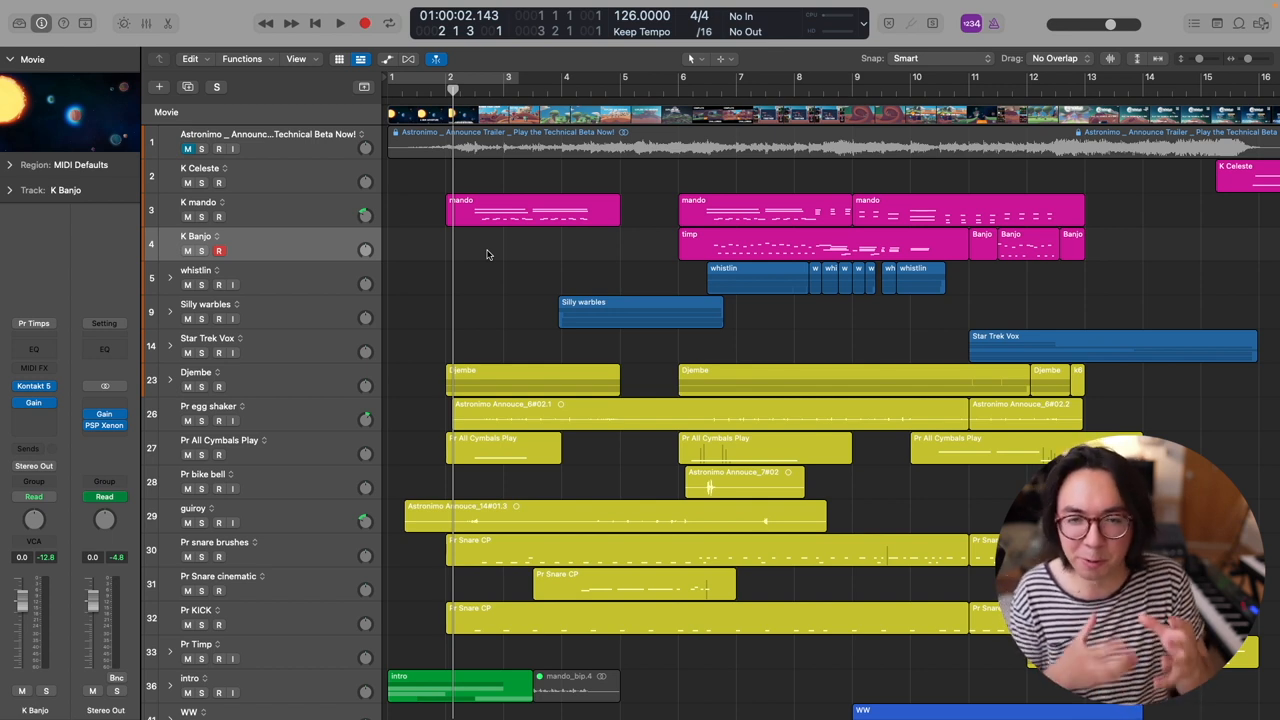
mouse_move(464, 262)
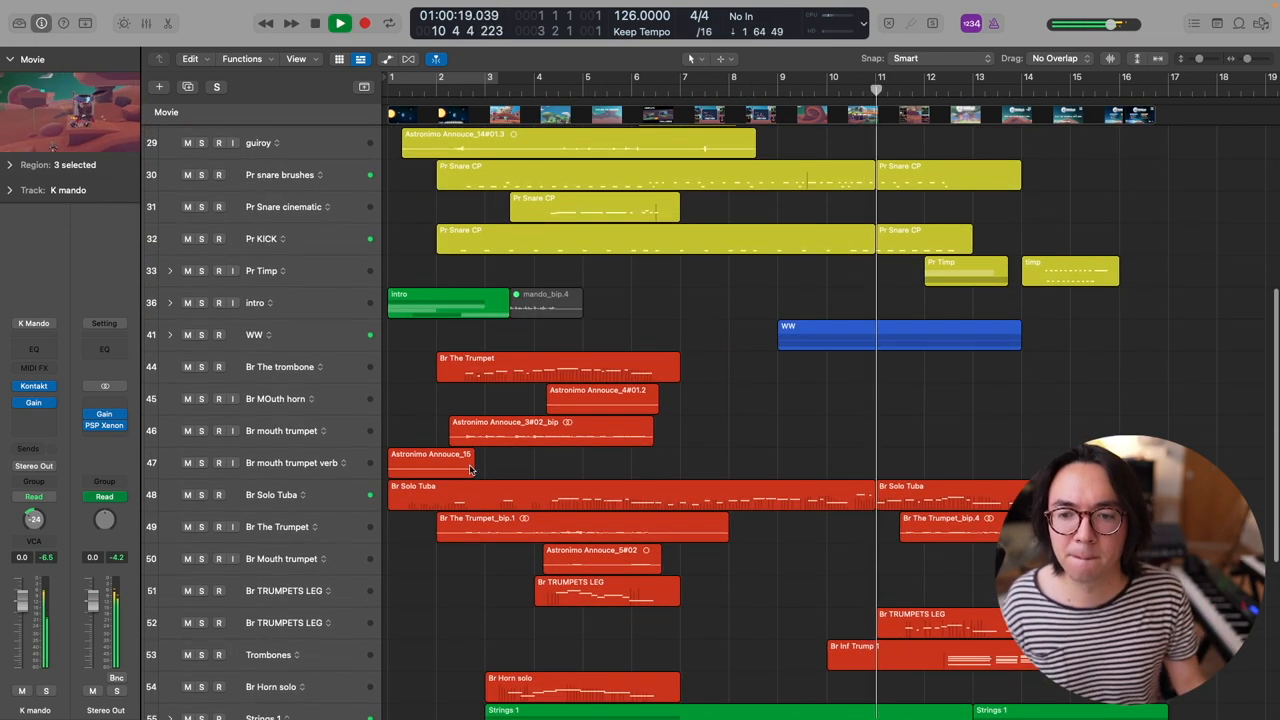
scroll(down, 3)
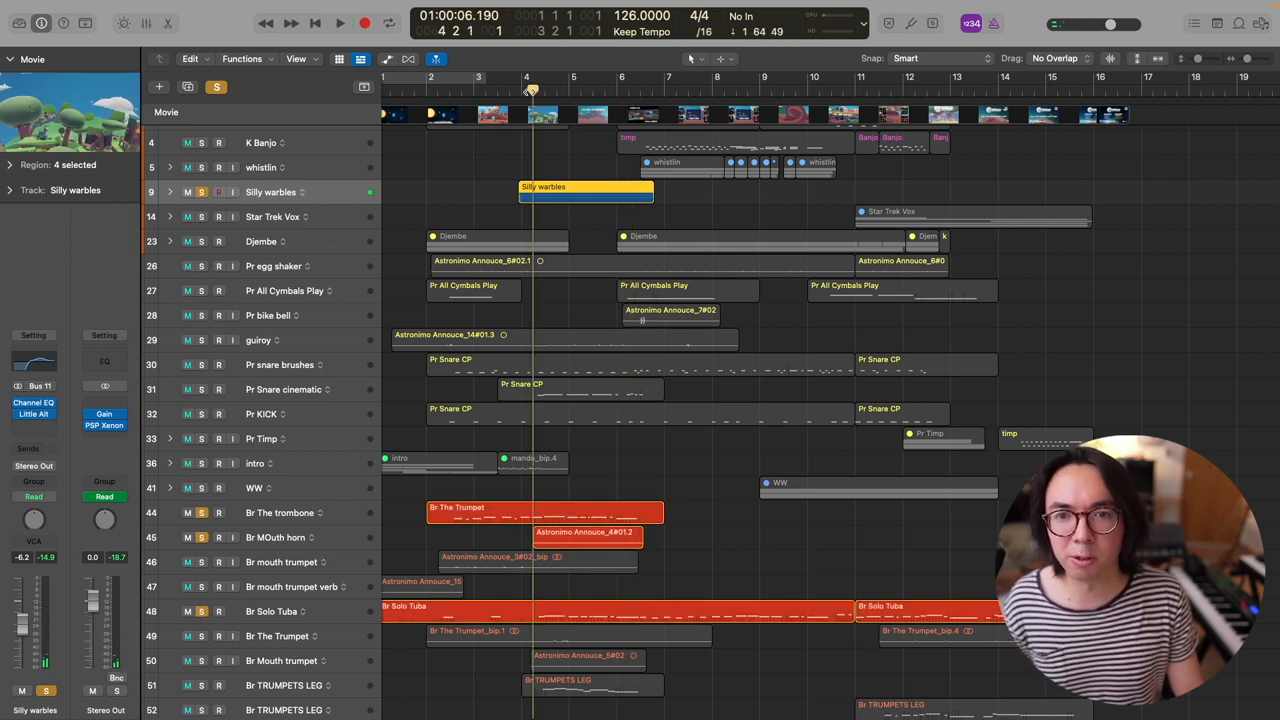
- Continue playback to around bar 10 with the K Celeste, K mando and banjo tracks in view, solos cleared
click(344, 22)
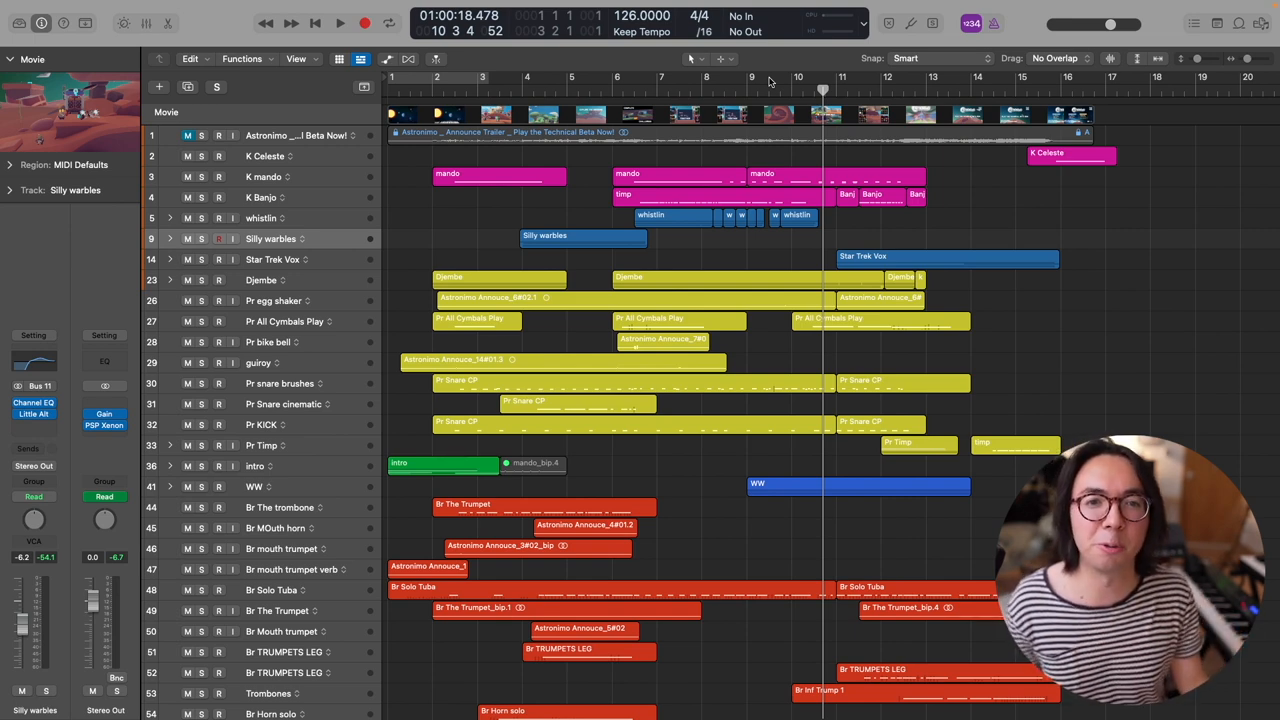
click(778, 88)
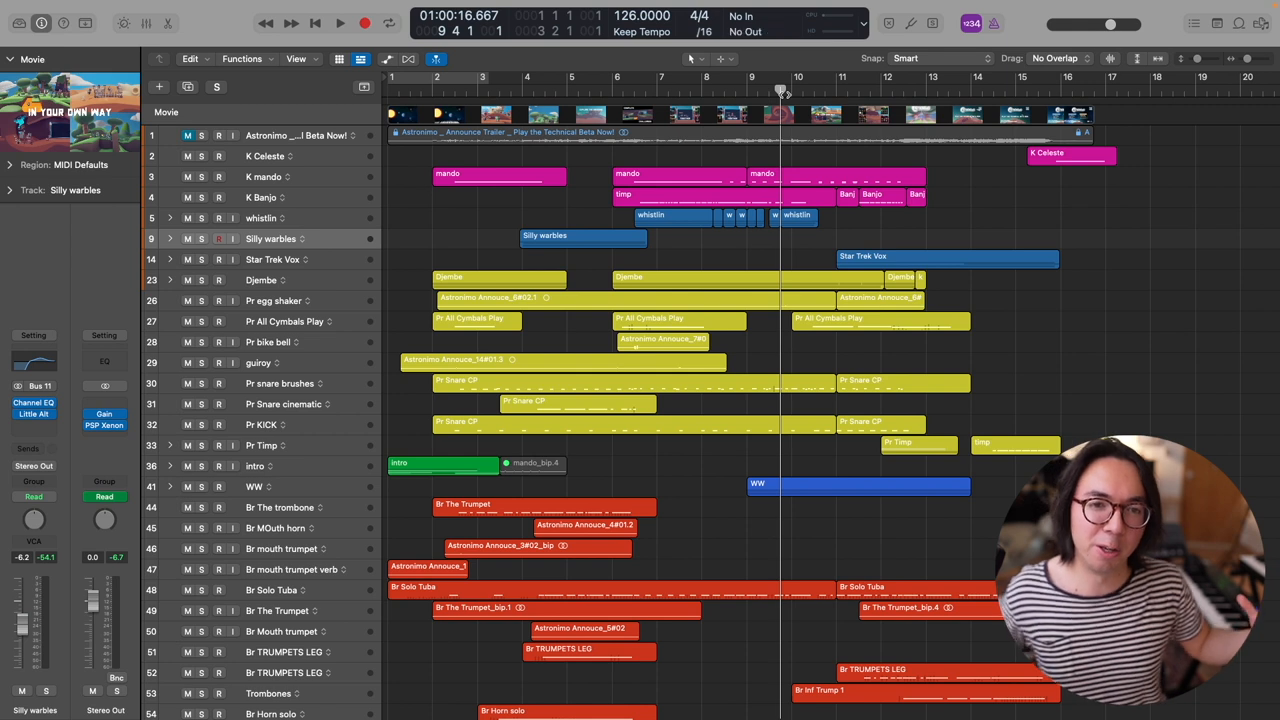